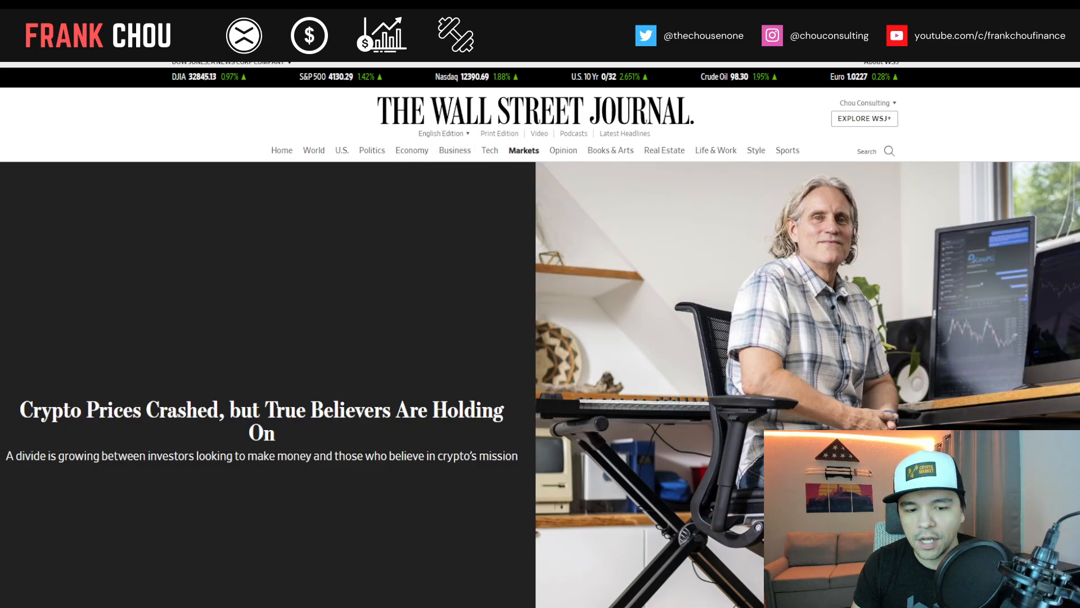
scroll(down, 3)
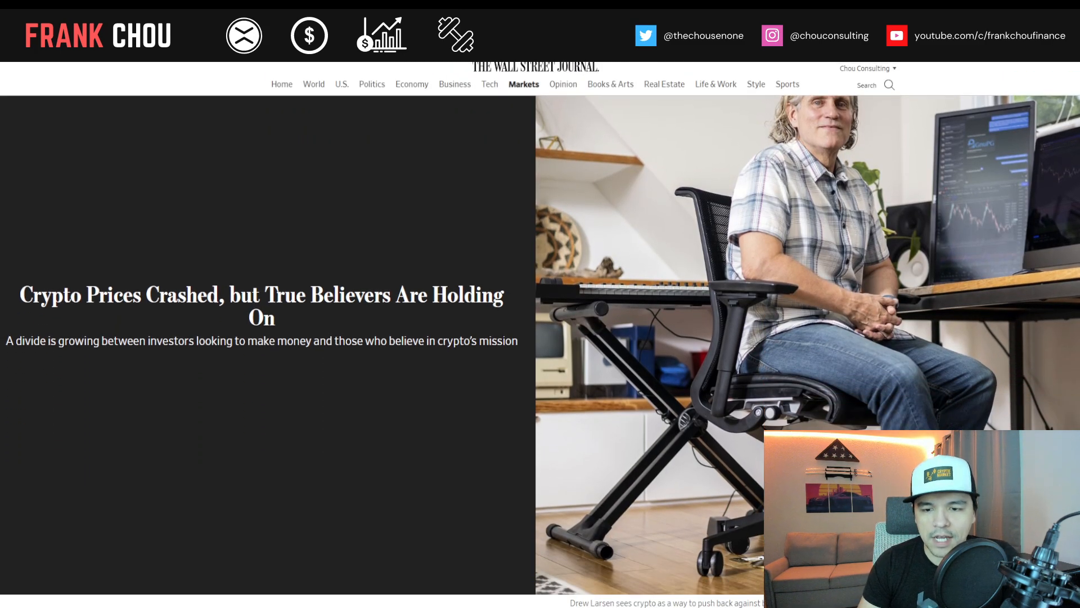
scroll(down, 3)
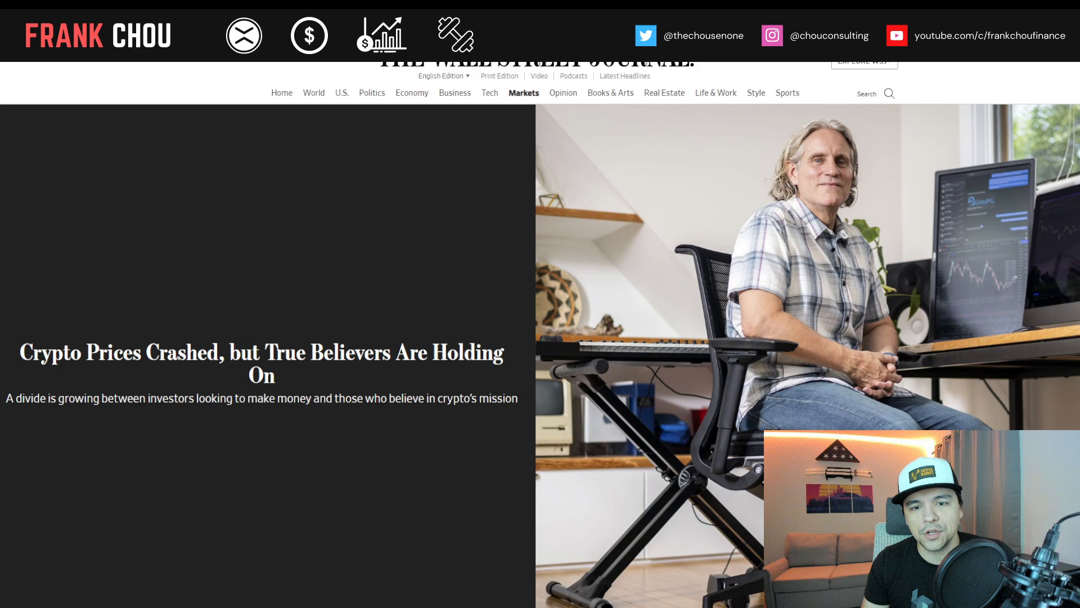
scroll(down, 3)
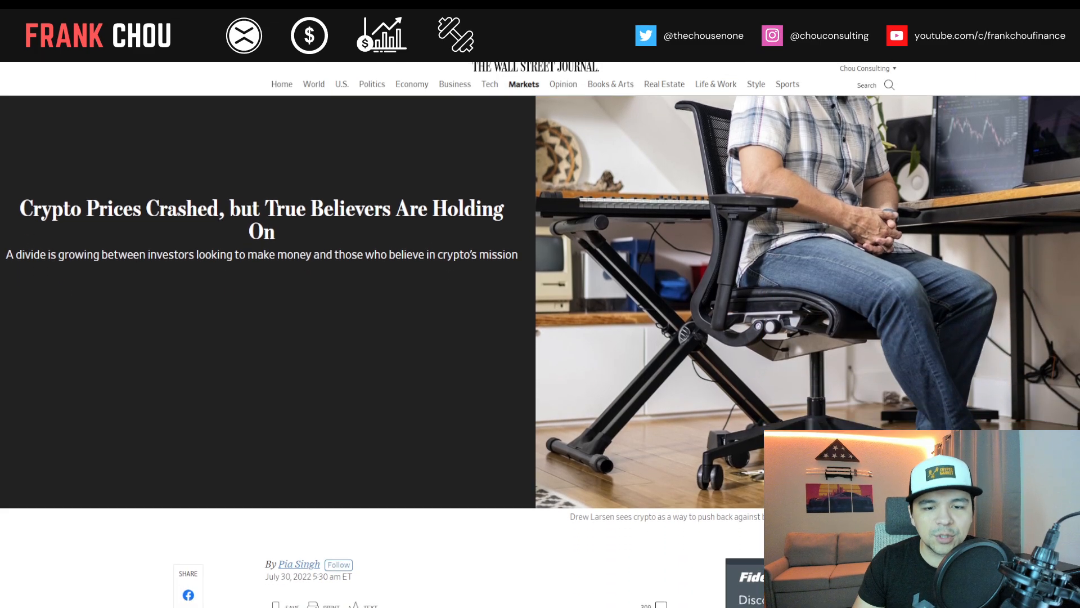
scroll(down, 3)
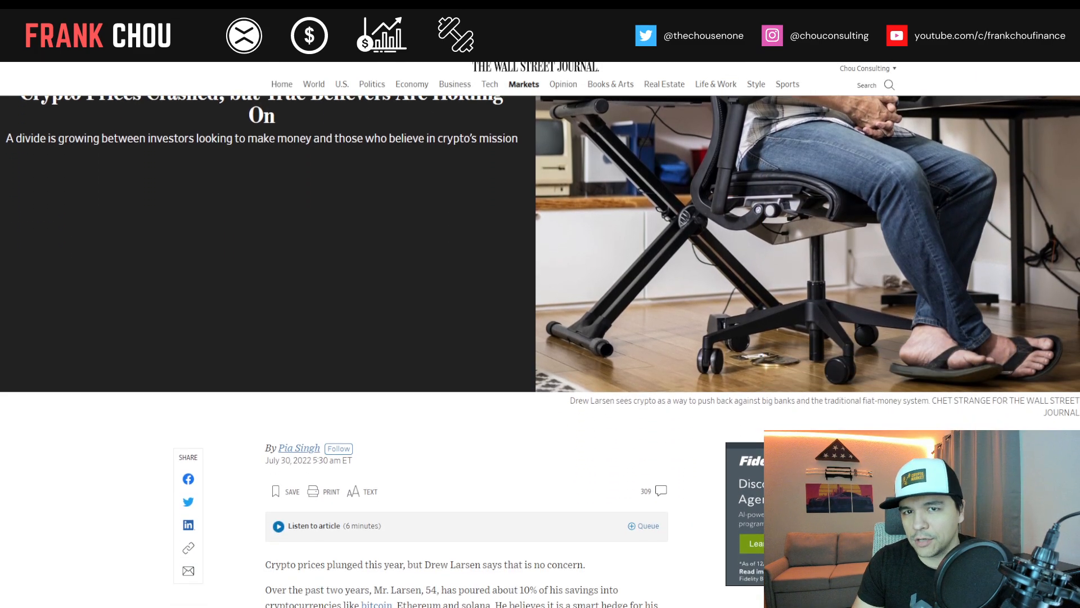
scroll(down, 3)
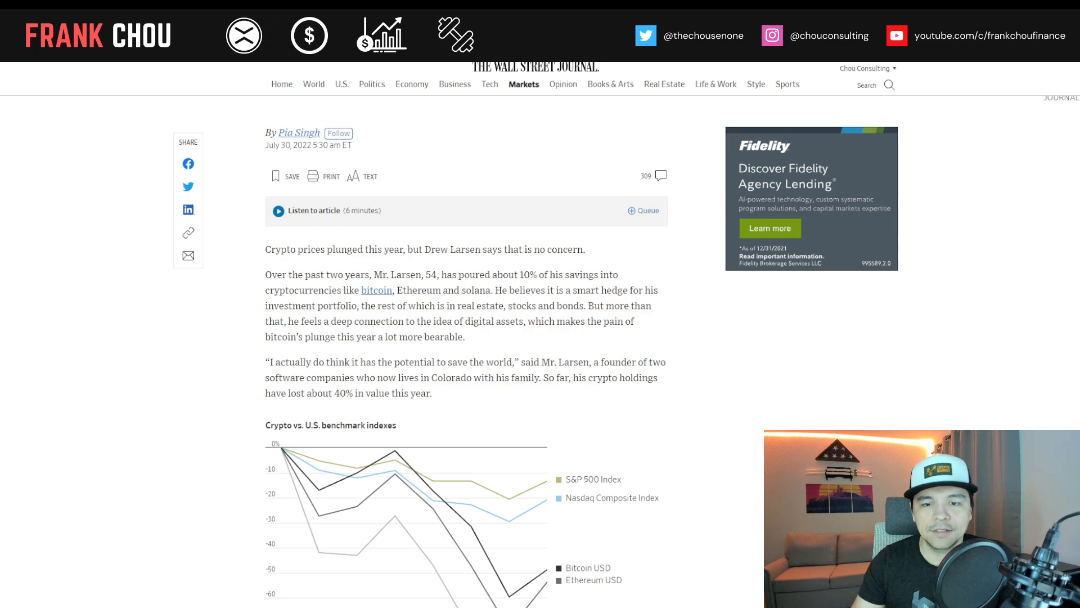
scroll(down, 3)
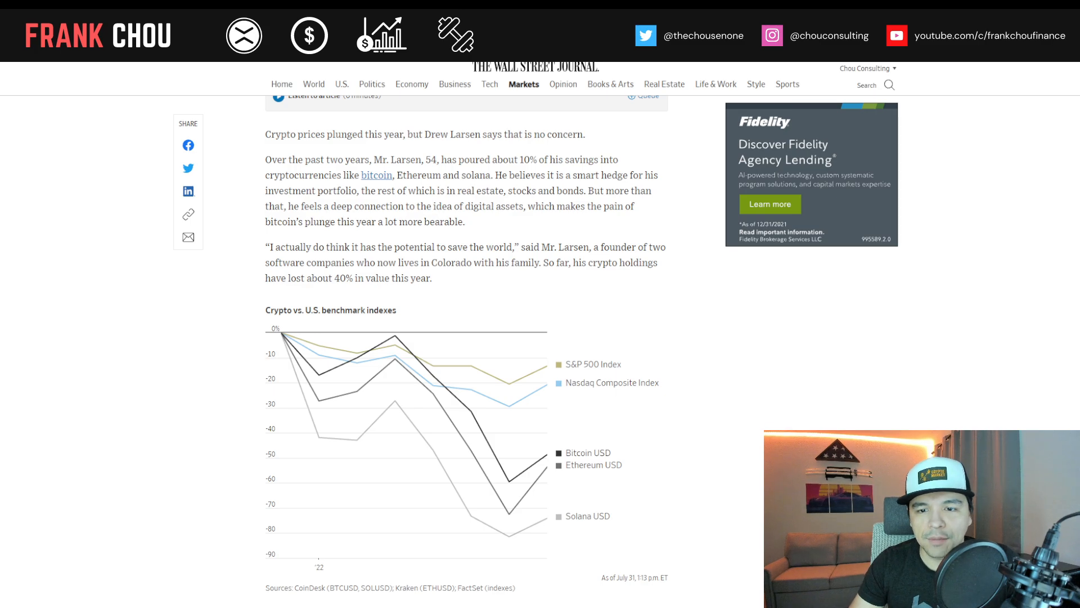
scroll(down, 3)
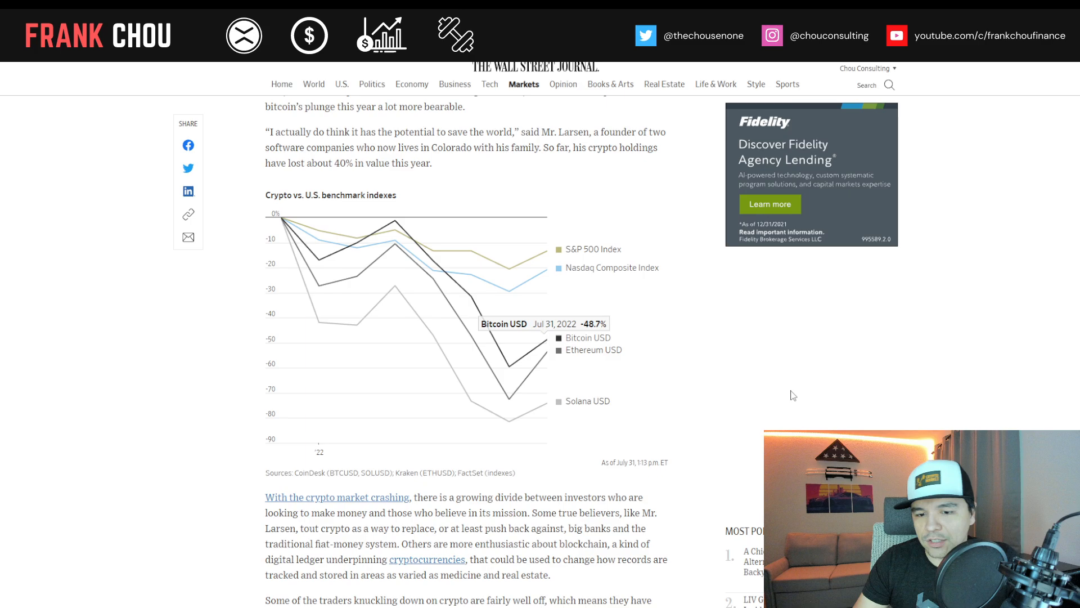
mouse_move(703, 286)
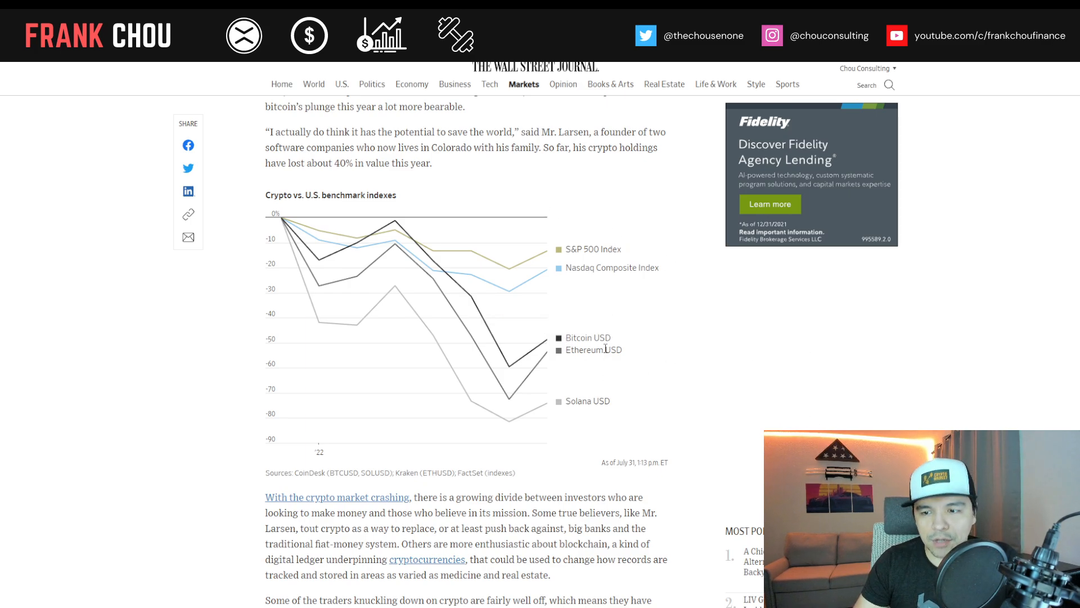
mouse_move(431, 281)
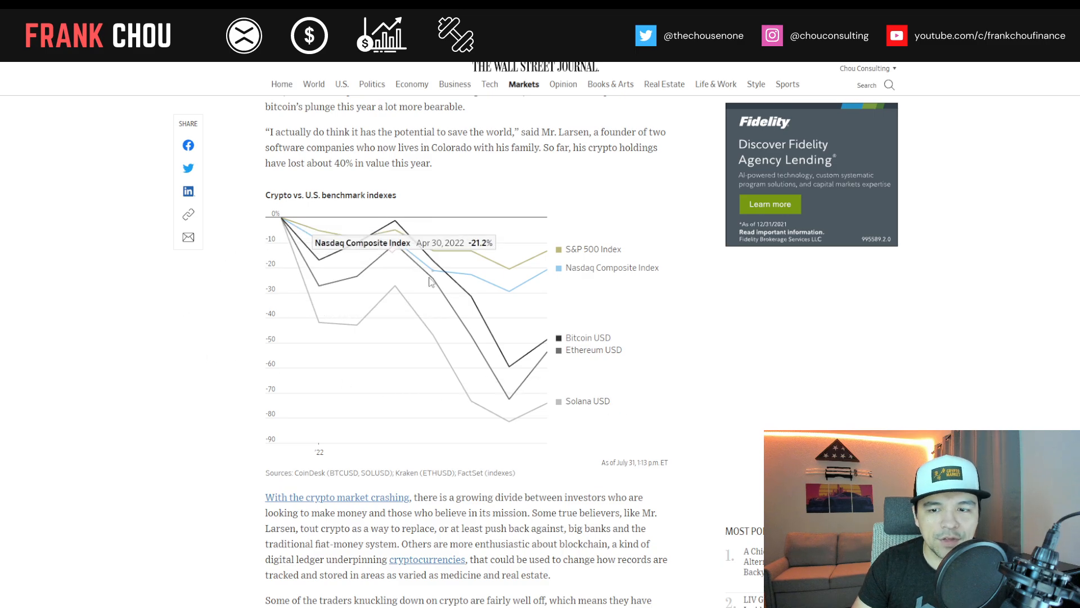
mouse_move(502, 399)
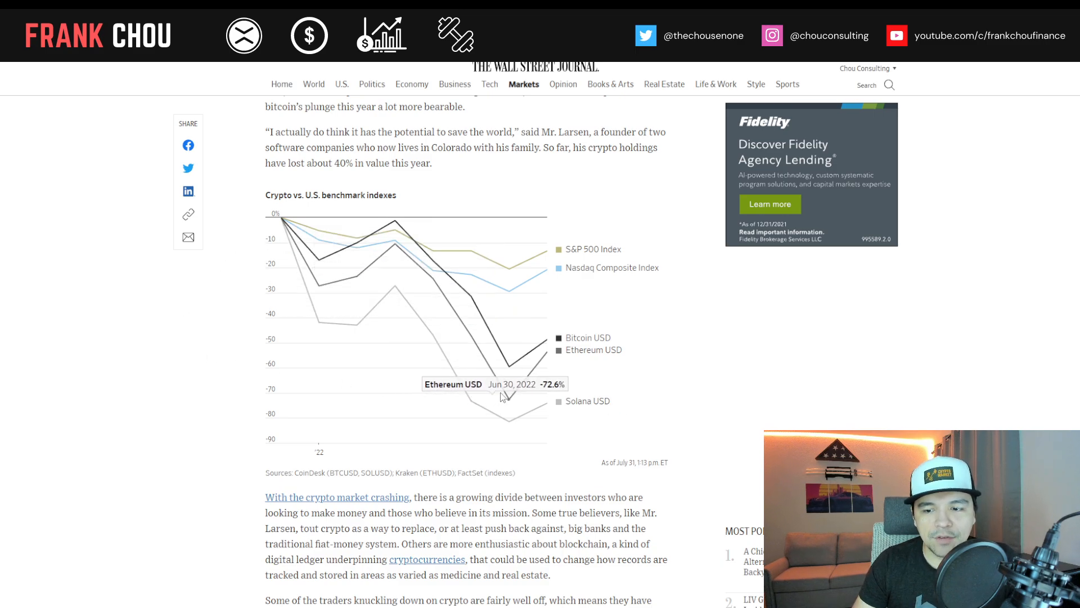
mouse_move(606, 390)
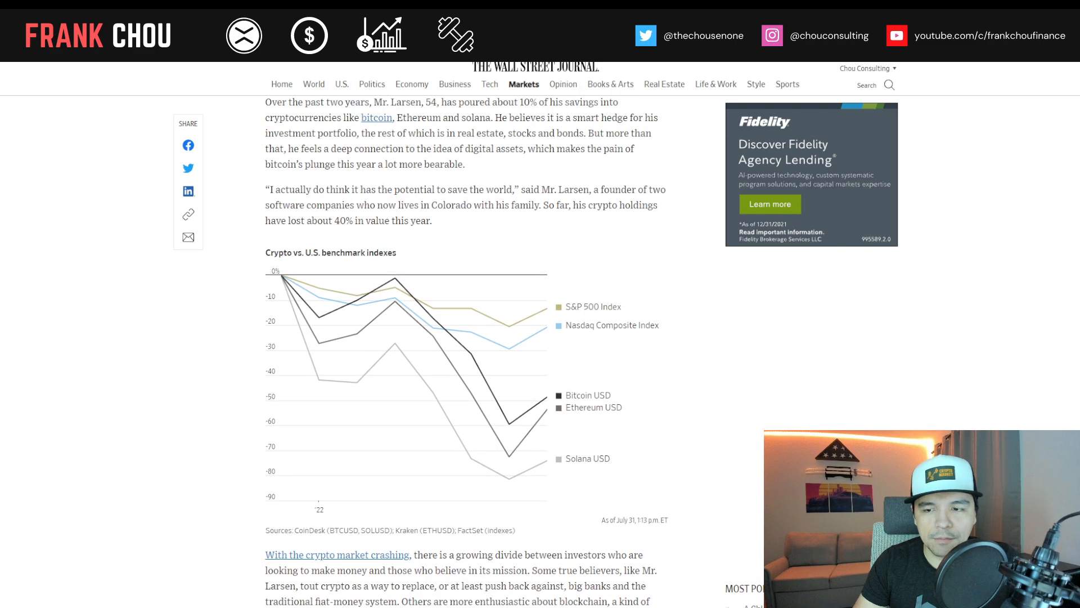
scroll(down, 3)
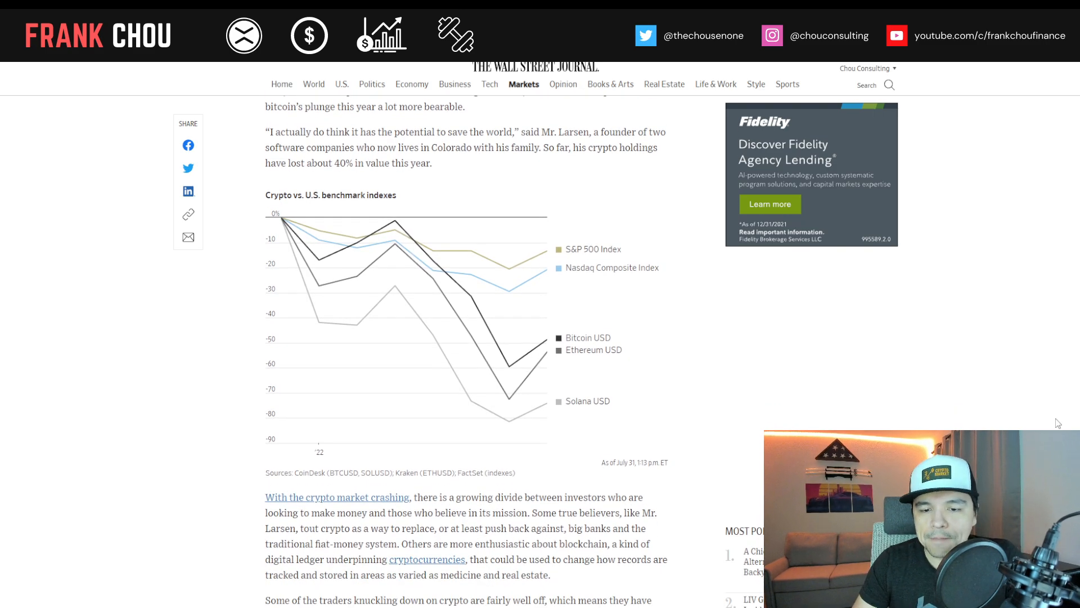
scroll(down, 3)
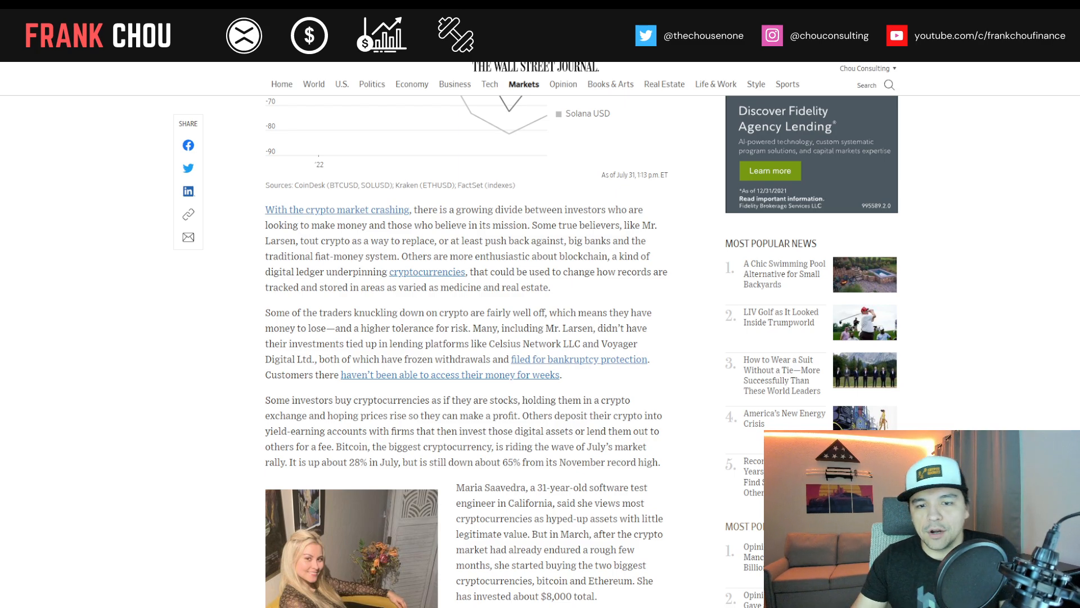
scroll(down, 3)
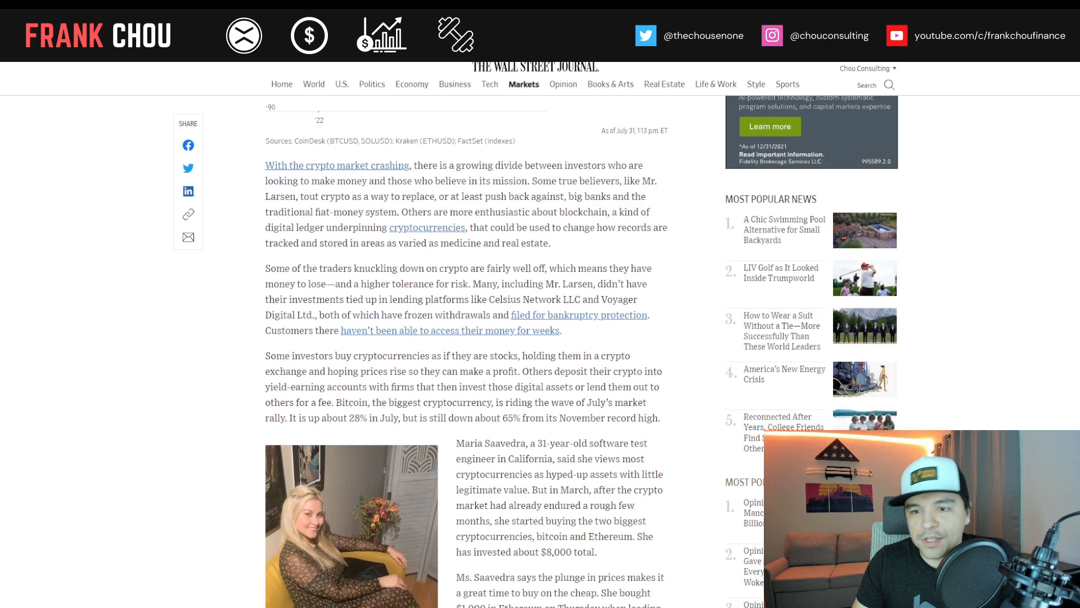
scroll(down, 3)
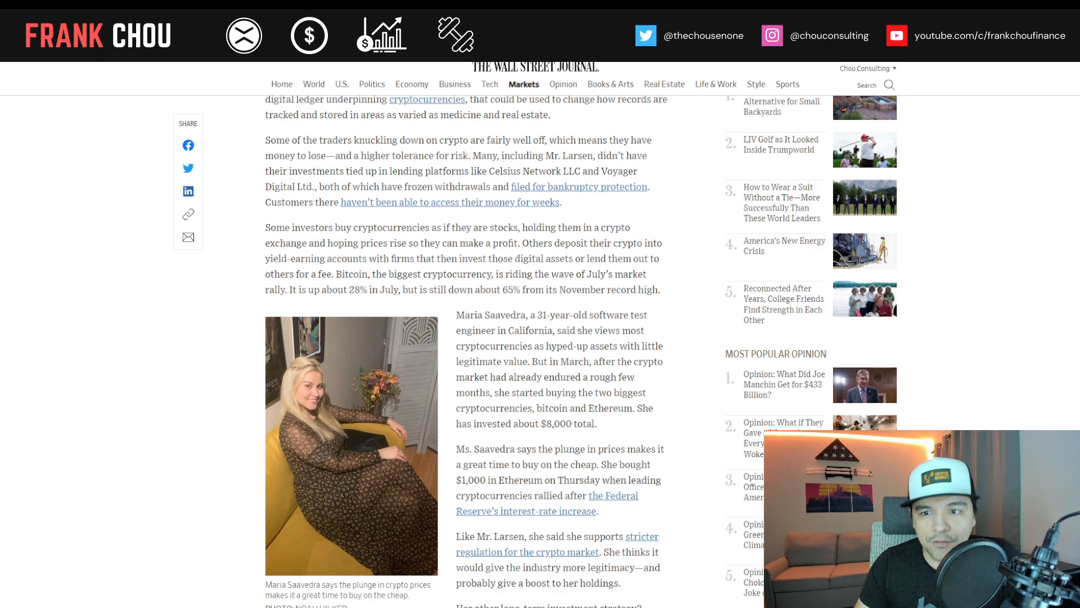
scroll(down, 3)
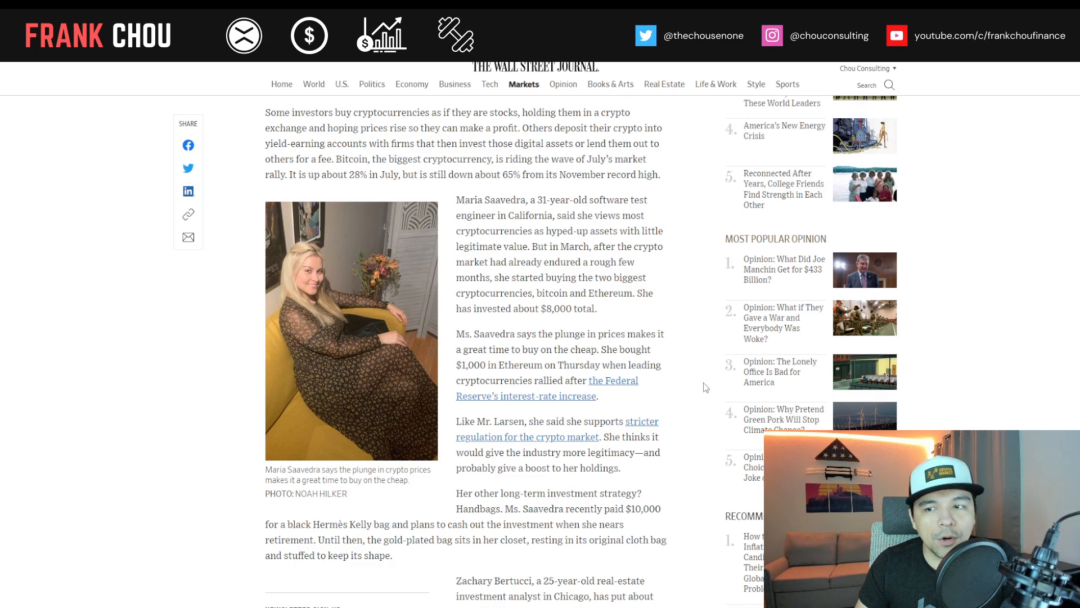
scroll(down, 3)
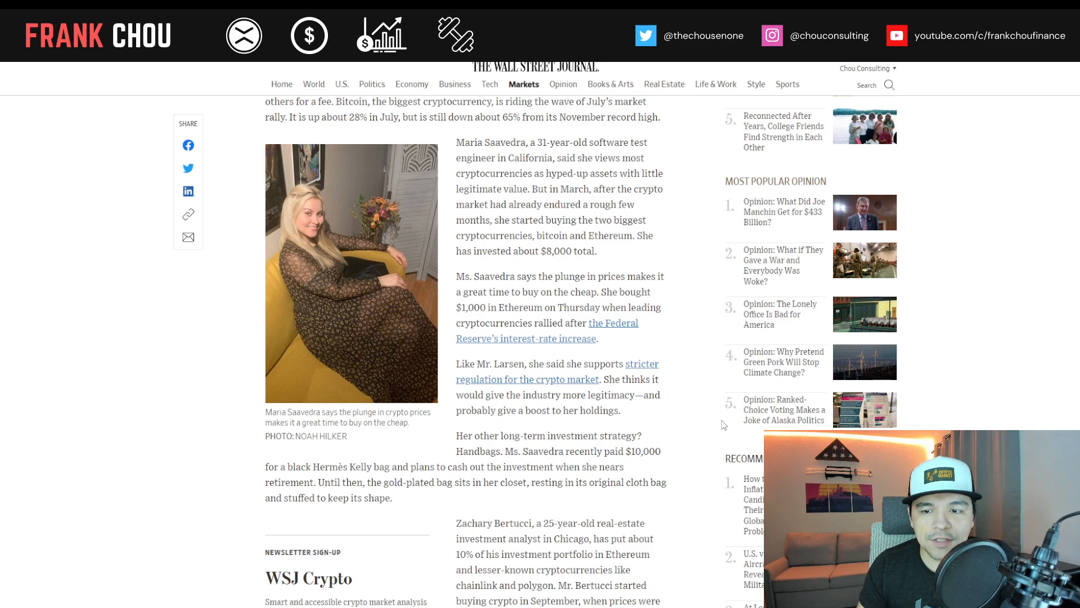
scroll(down, 3)
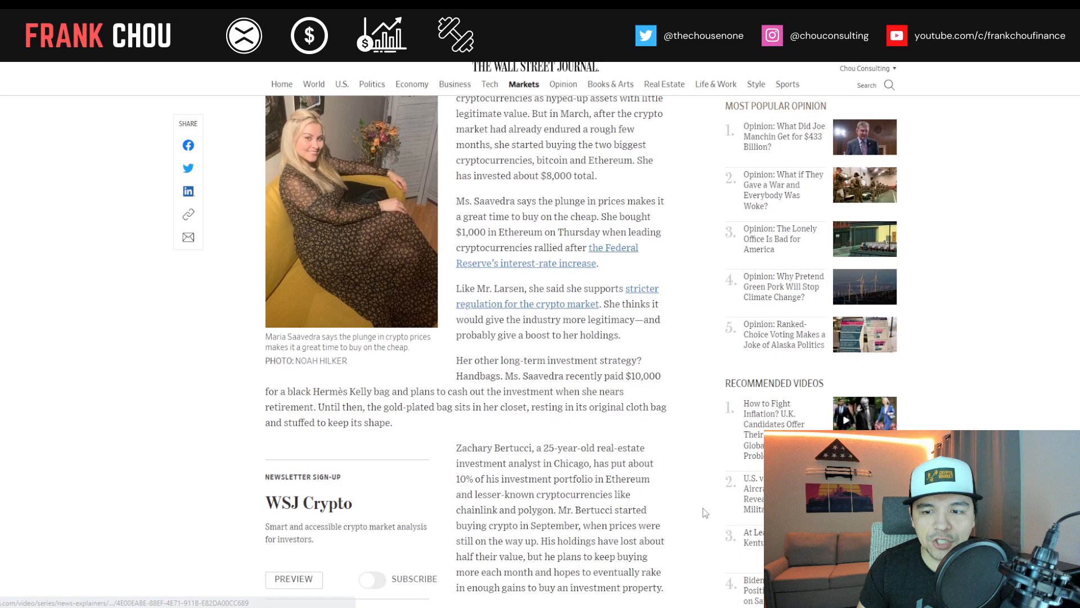
scroll(down, 3)
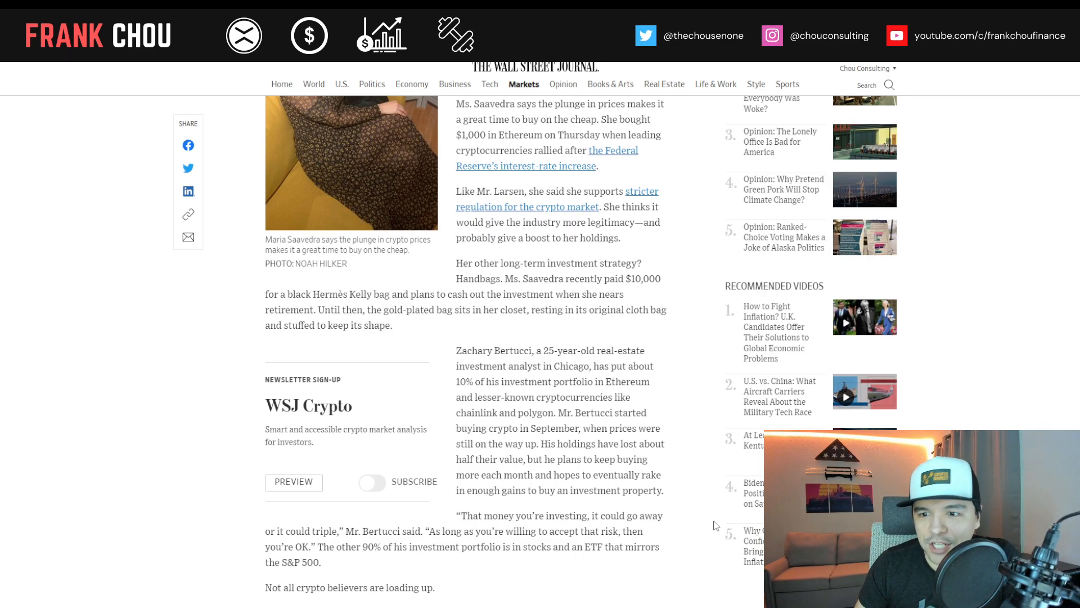
scroll(down, 3)
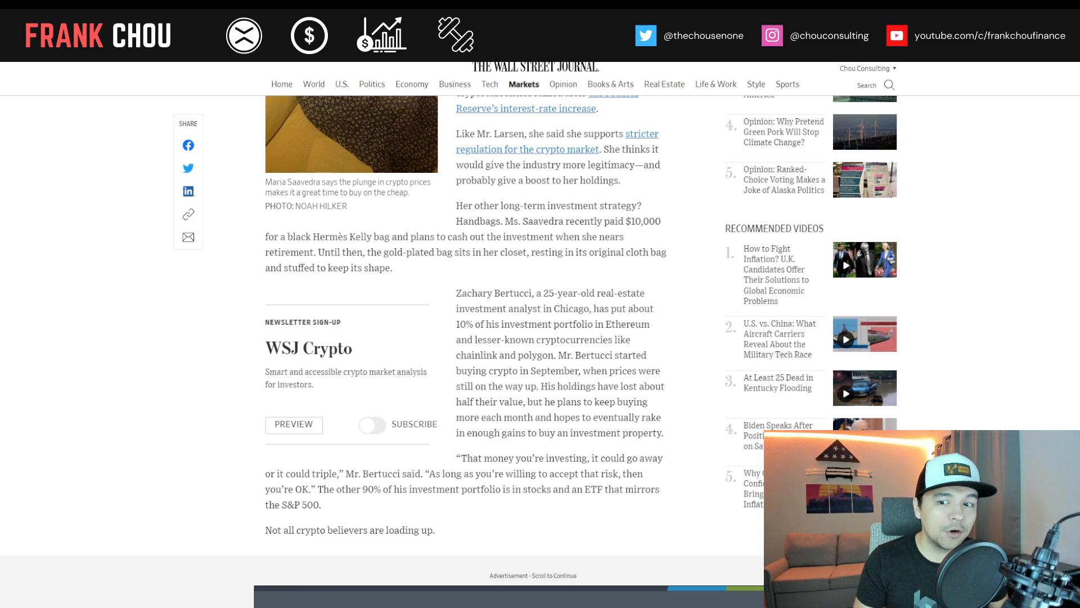
scroll(down, 3)
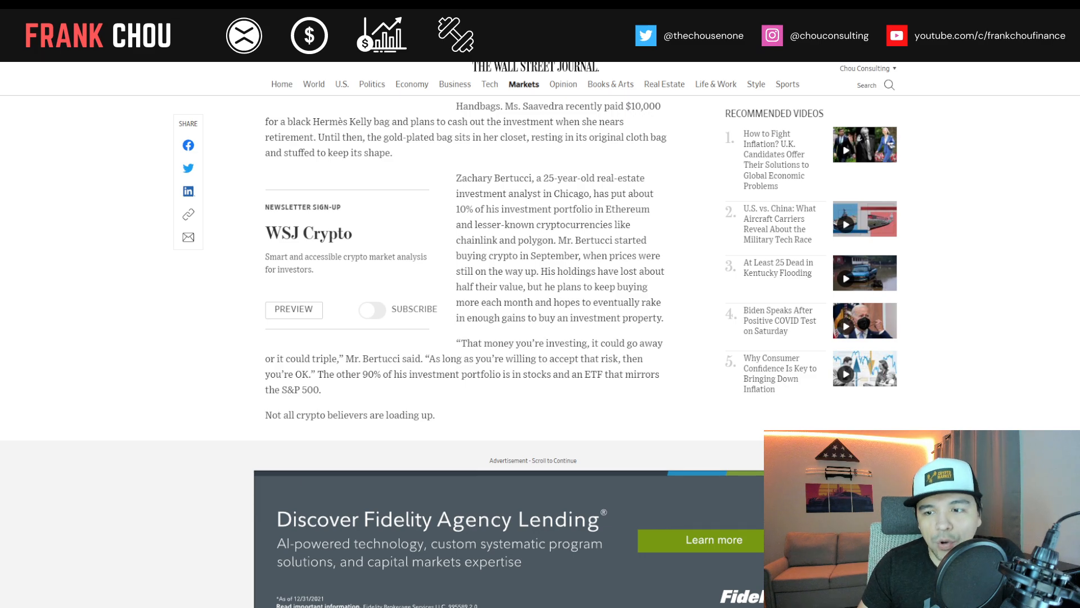
scroll(down, 3)
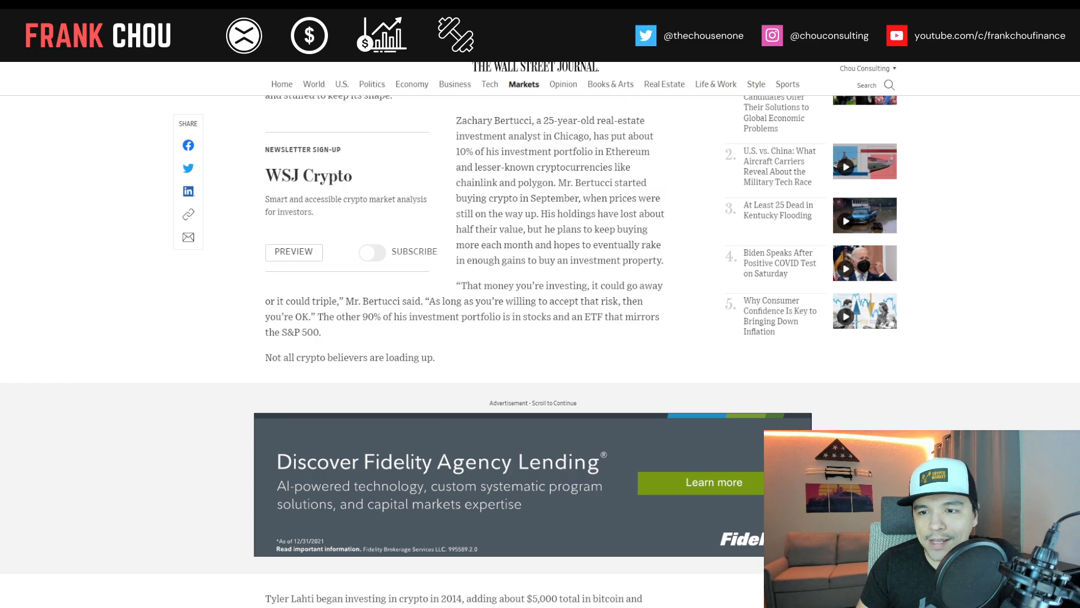
scroll(down, 3)
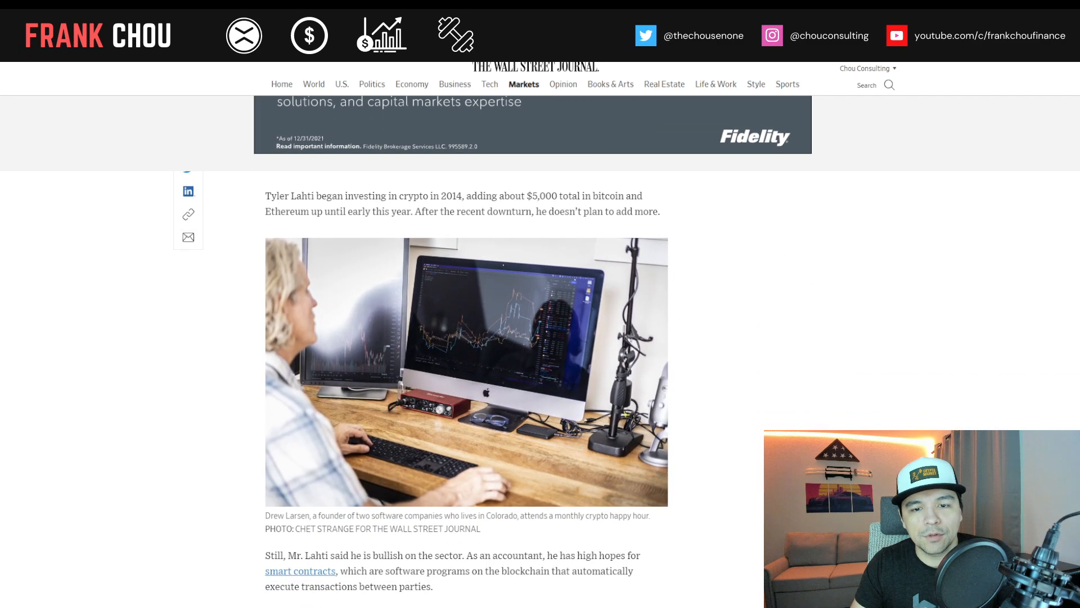
scroll(down, 3)
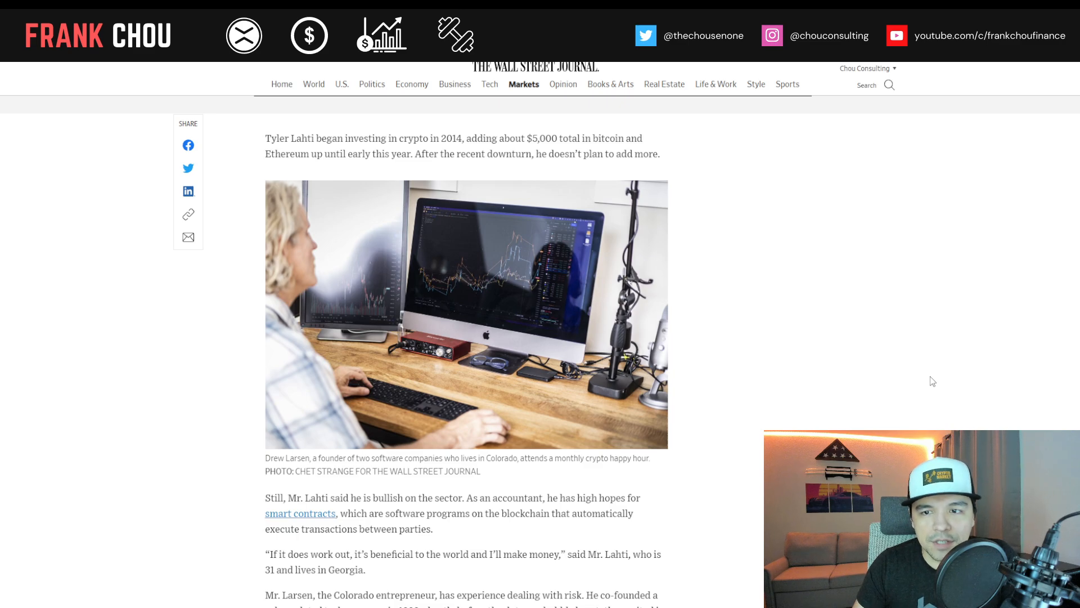
scroll(down, 3)
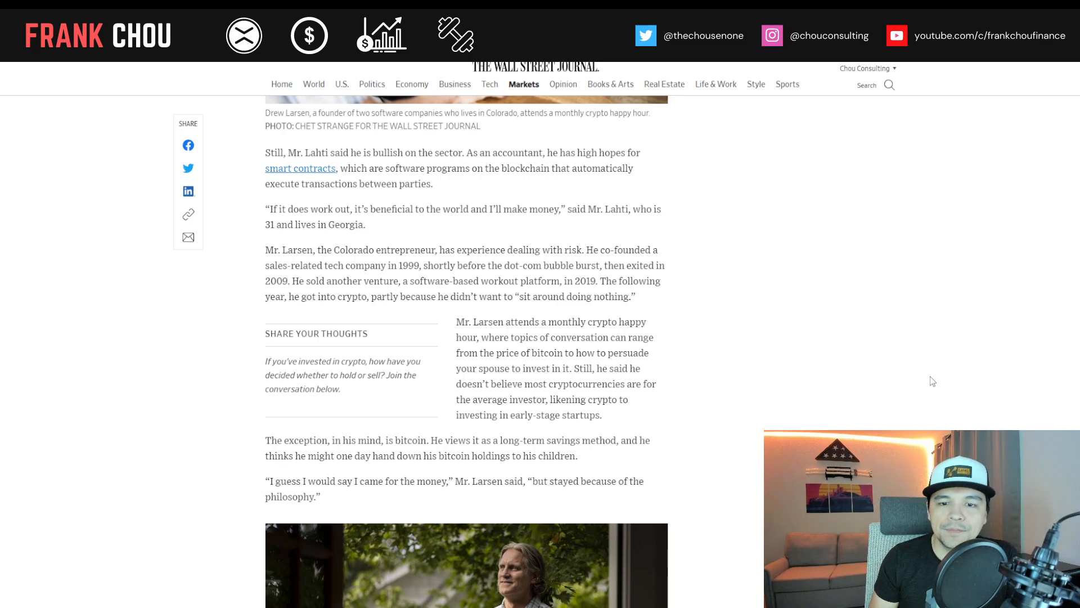
scroll(down, 3)
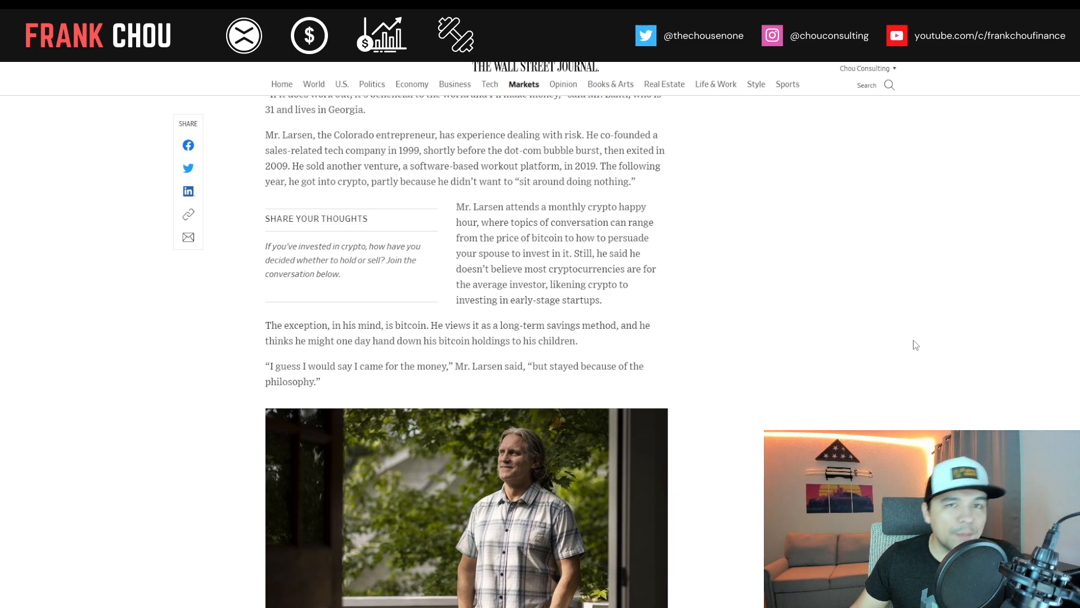
scroll(down, 3)
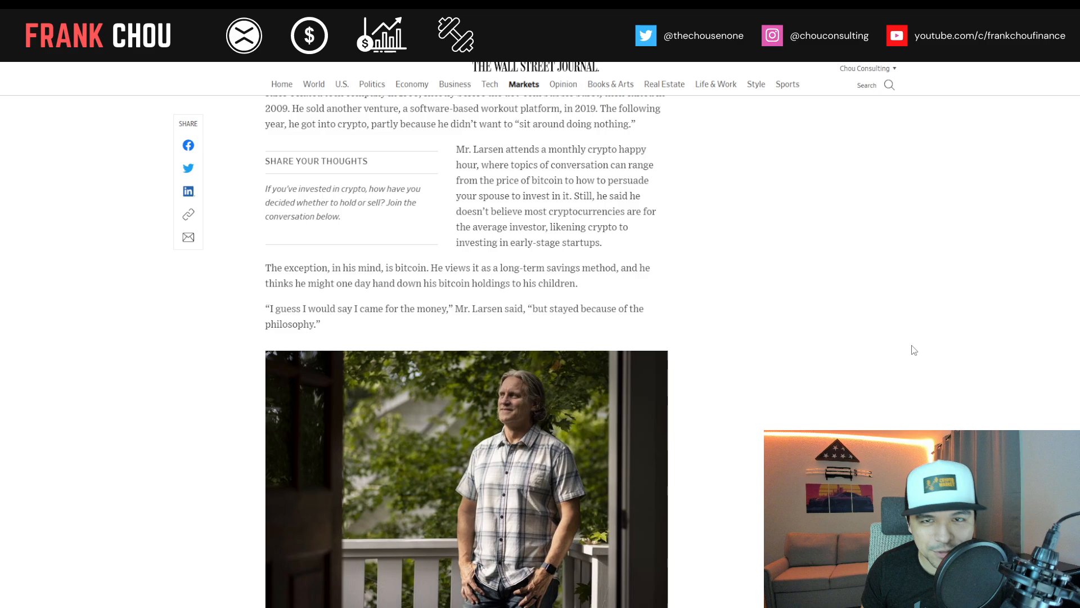
scroll(down, 3)
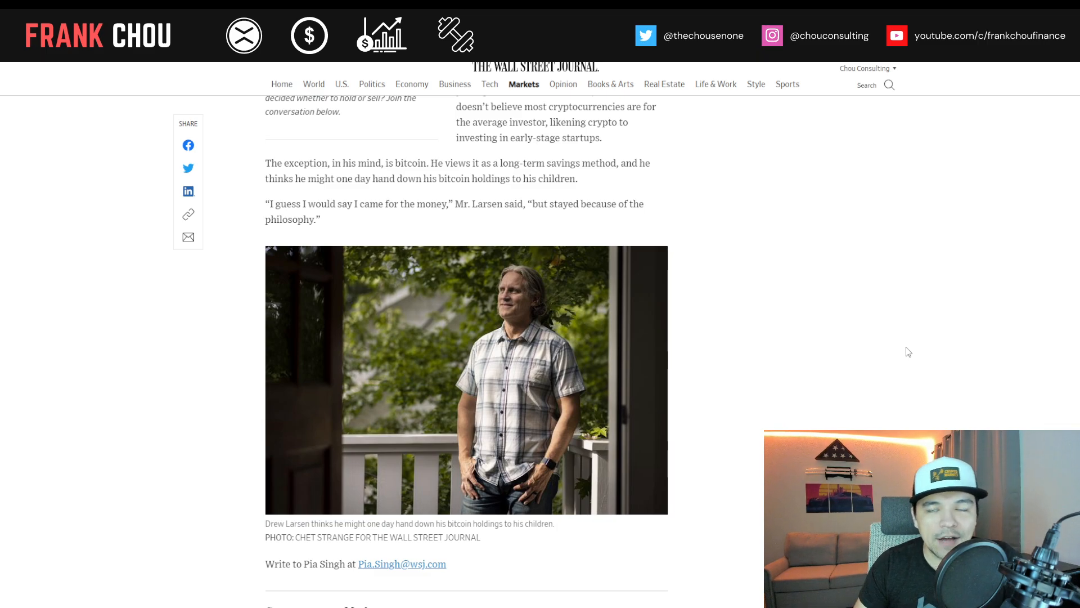
scroll(down, 3)
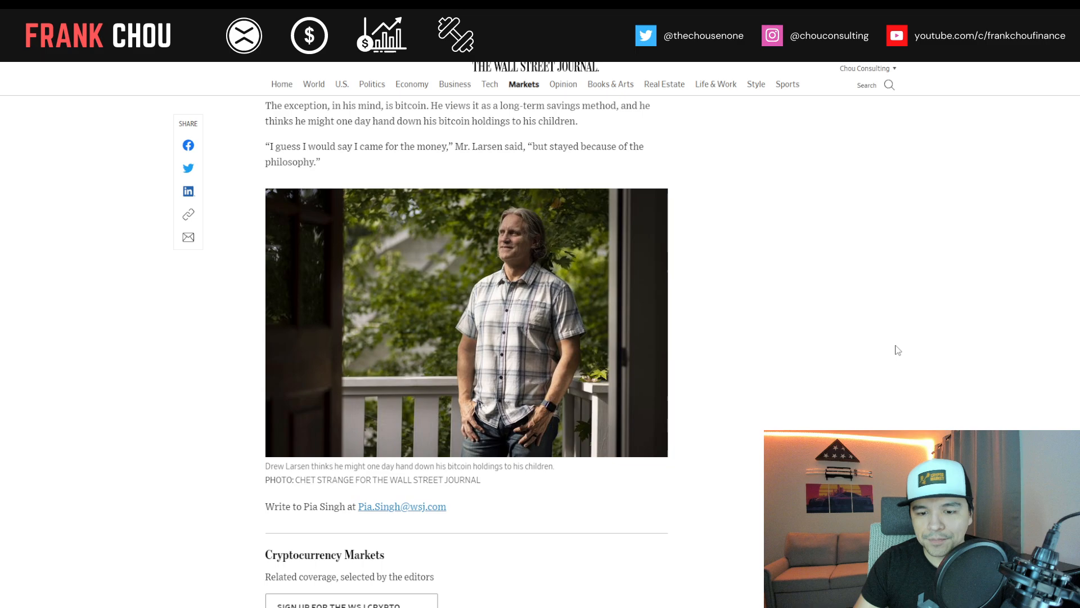